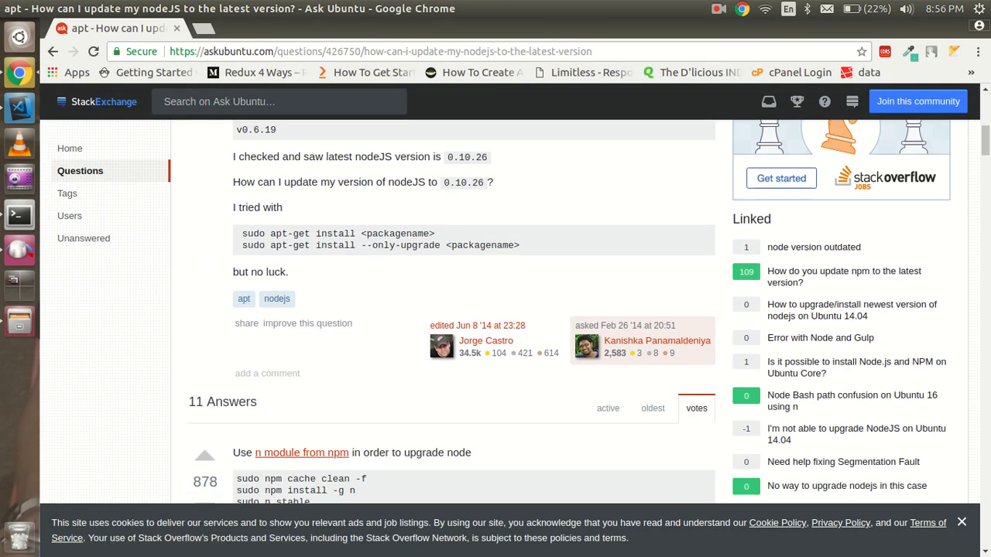
scroll("down", 3)
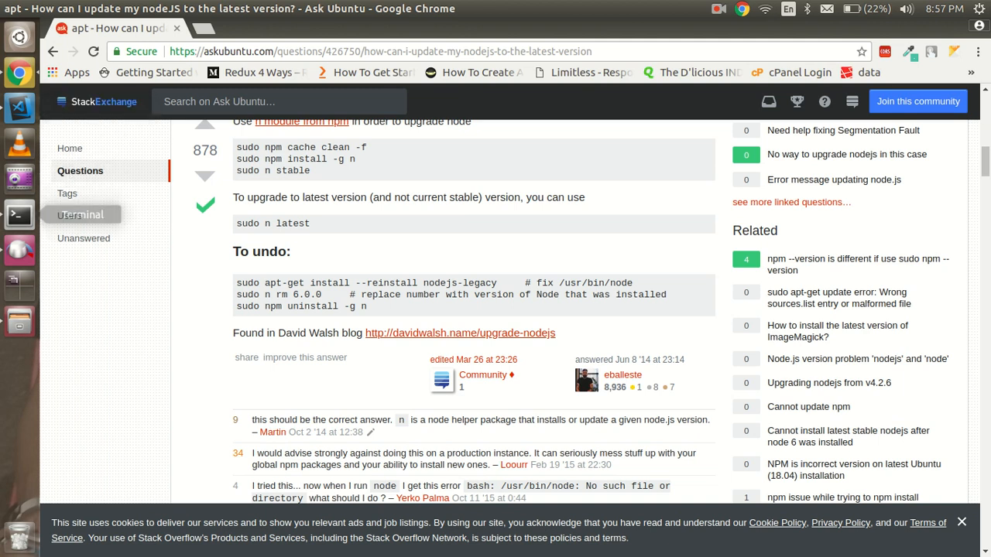
left_click(19, 215)
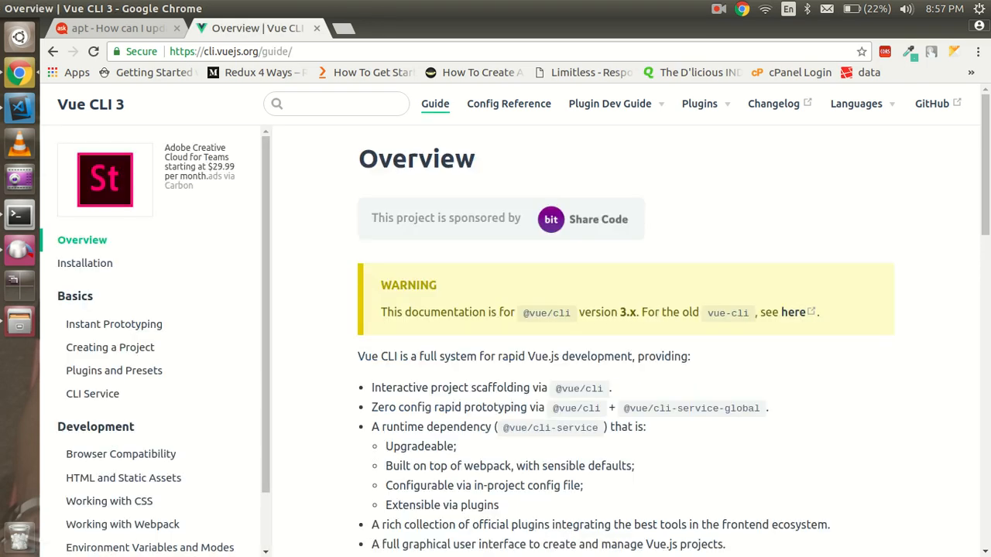
mouse_move(85, 263)
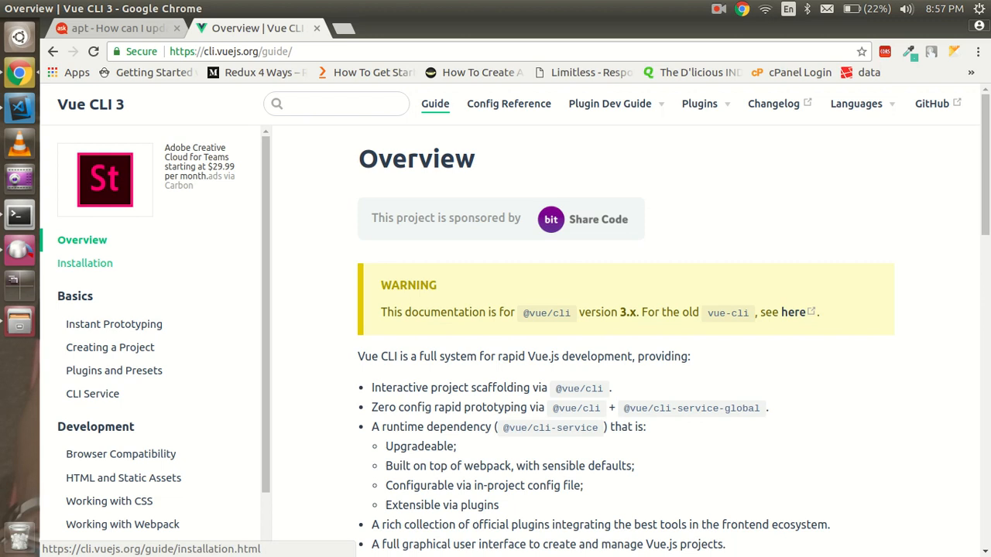
left_click(84, 263)
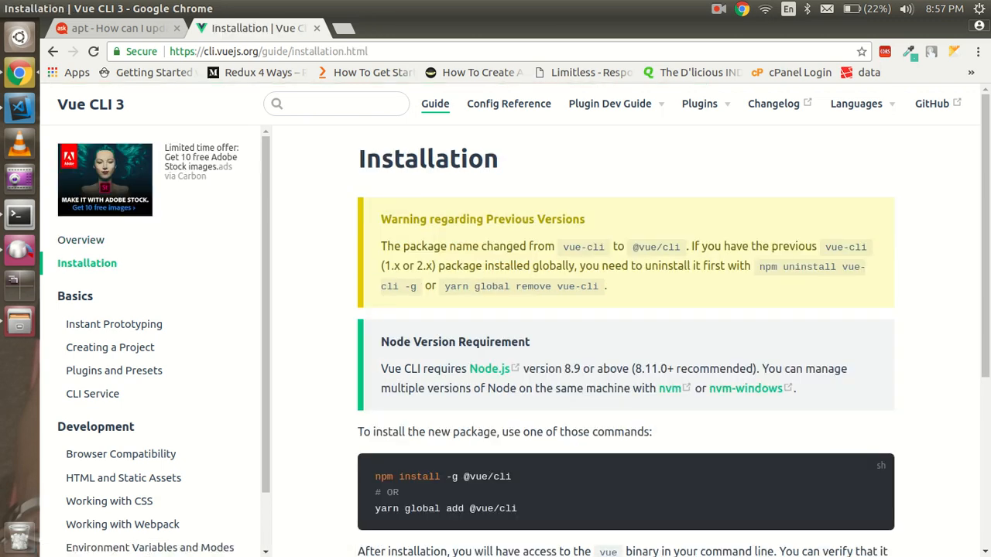
right_click(442, 476)
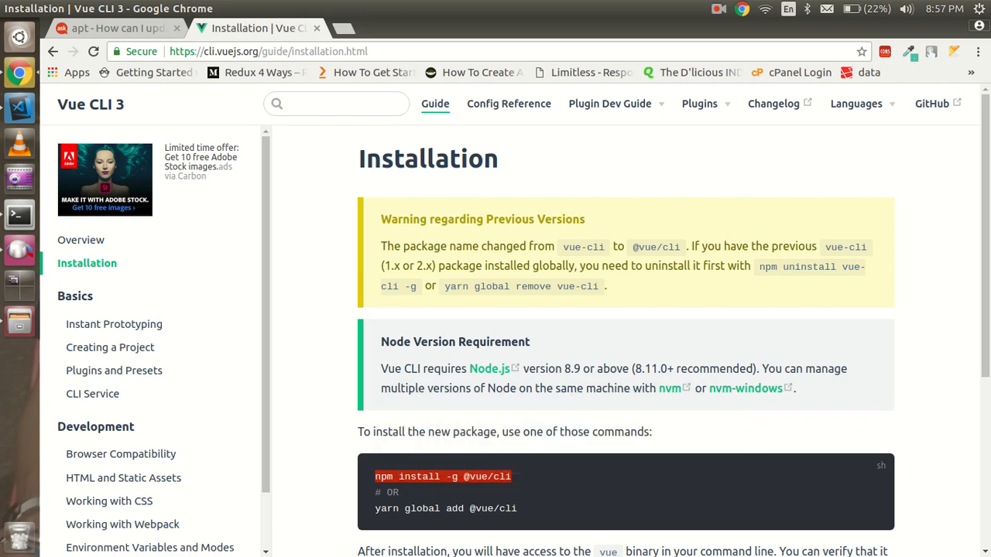
left_click(19, 216)
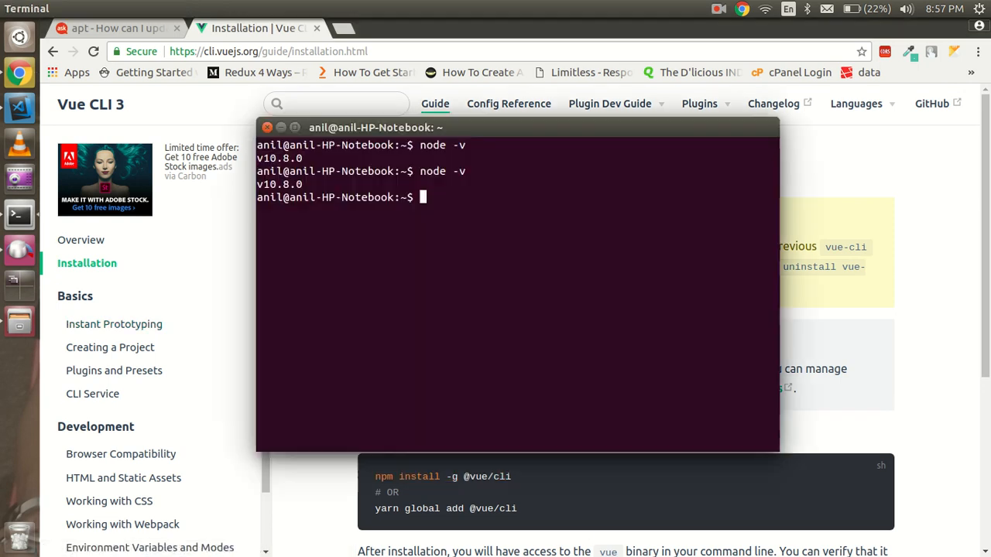
type("sudo npm install -g @vue/cli")
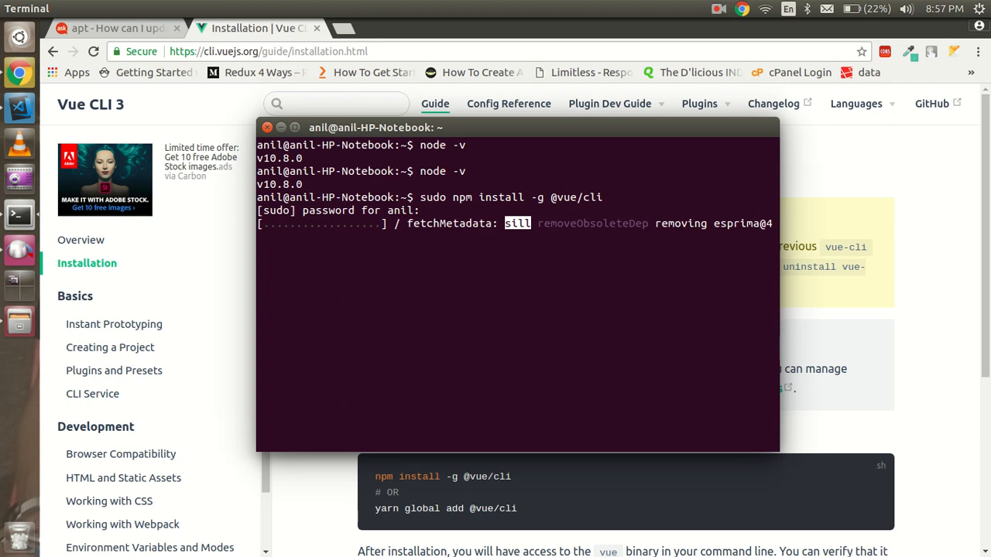
left_click(719, 8)
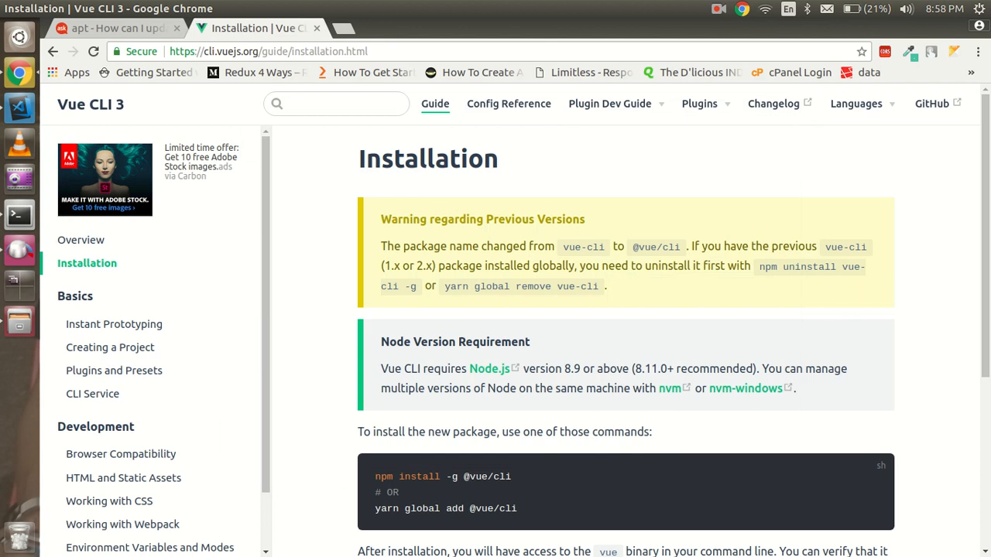
mouse_move(114, 324)
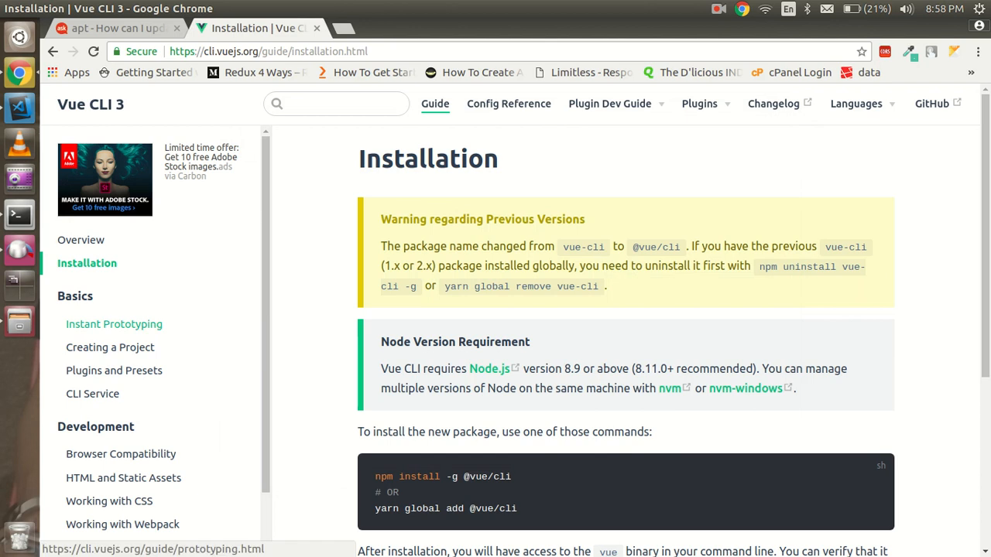
left_click(114, 323)
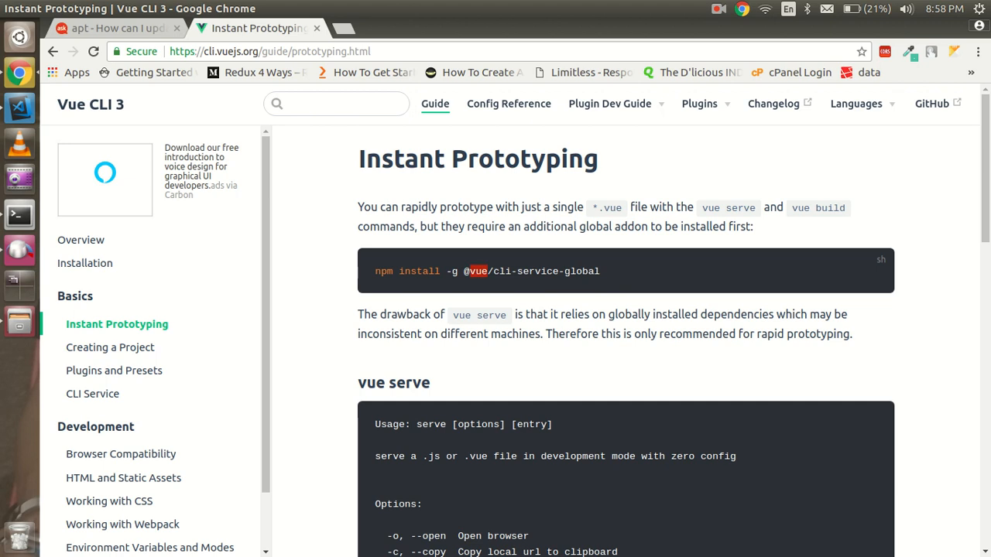
triple_click(486, 271)
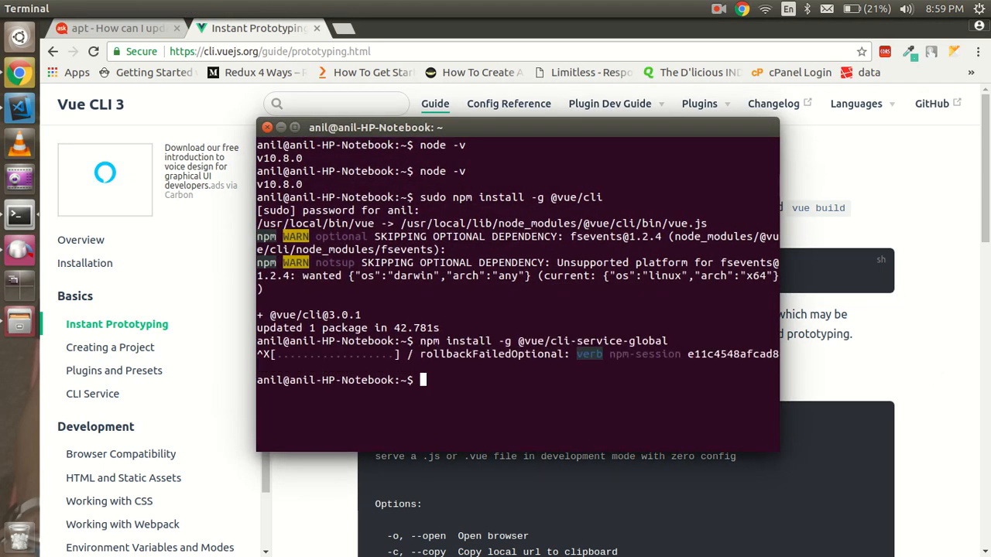
type("npm install -g @vue/cli-service-global")
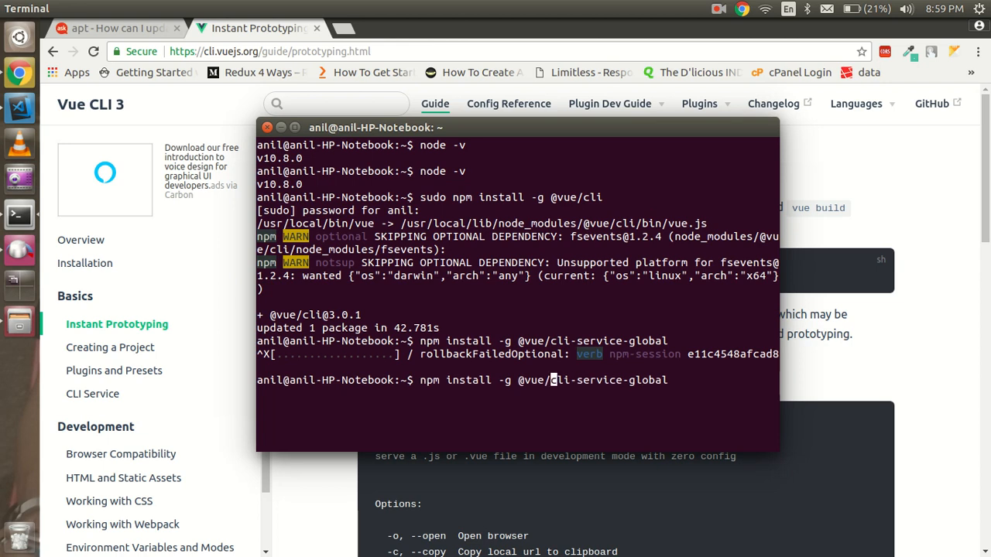
type("sudo")
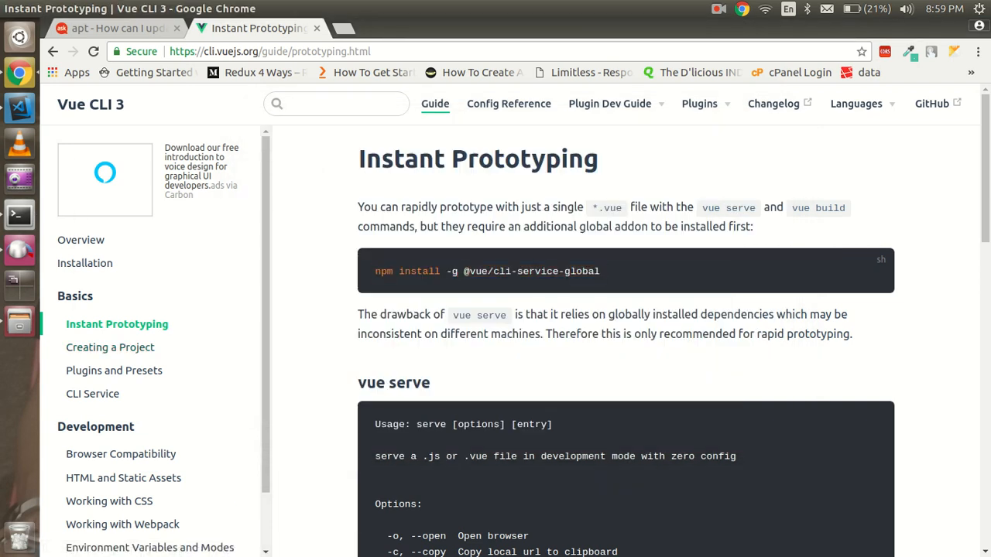
Step: Scroll through the Instant Prototyping guide past vue serve and vue build to its end
scroll("down", 3)
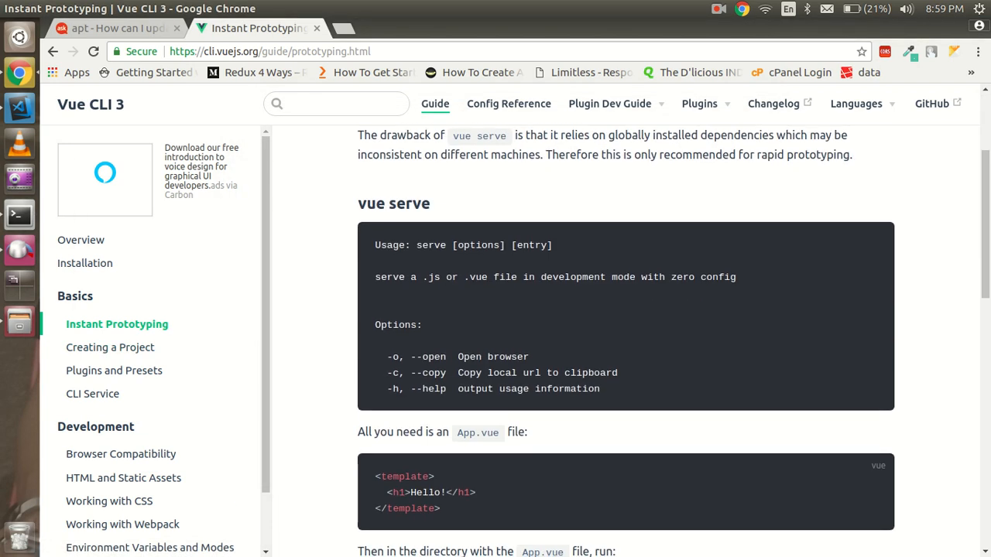
scroll("down", 3)
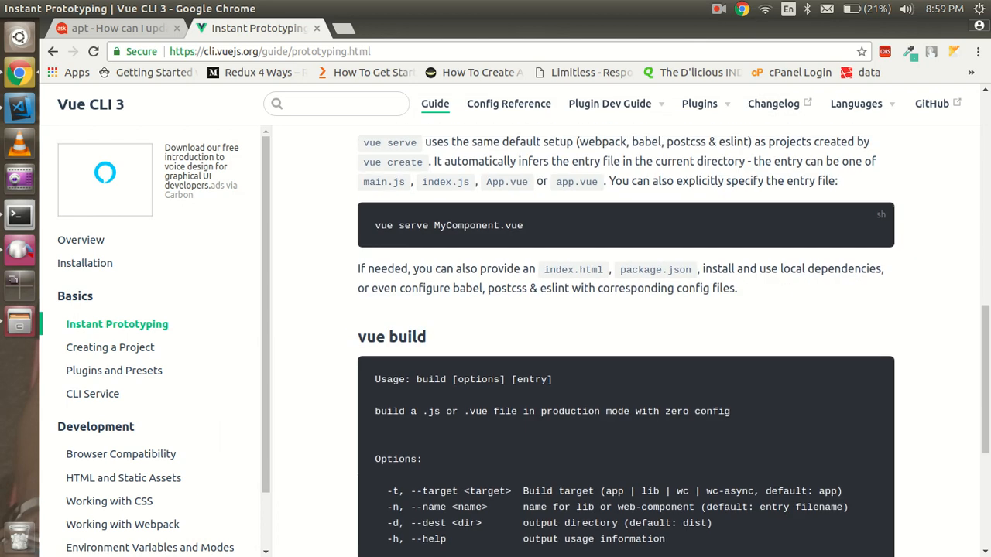
scroll("down", 3)
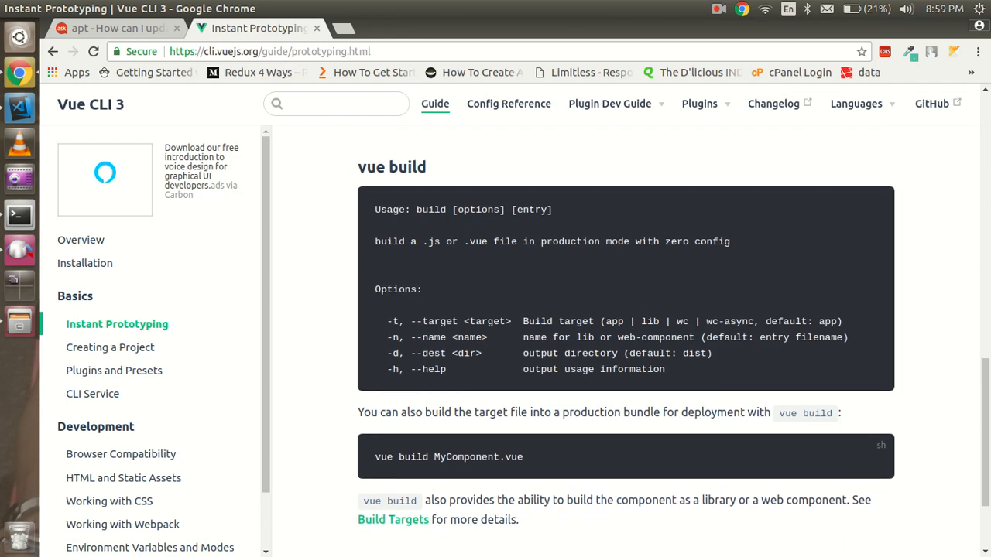
scroll("down", 3)
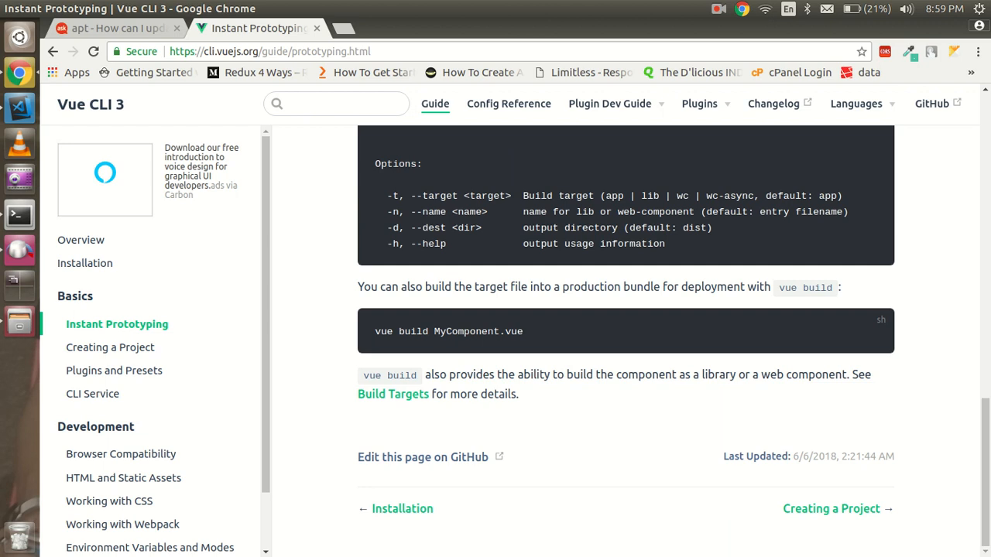
mouse_move(110, 347)
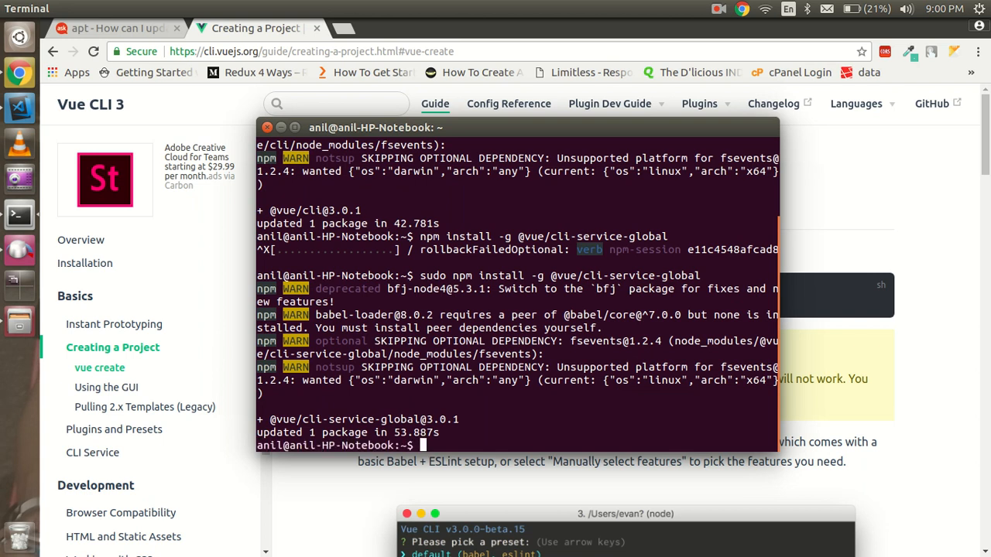
Step: Cancel the vue create prompt with Ctrl+C and change into the Desktop directory
key("Return")
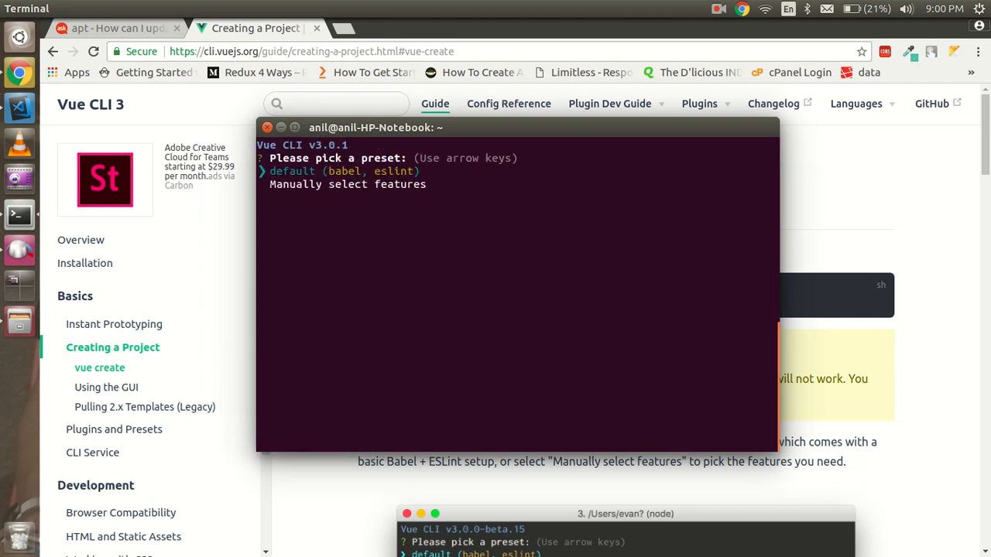
key("Ctrl+c")
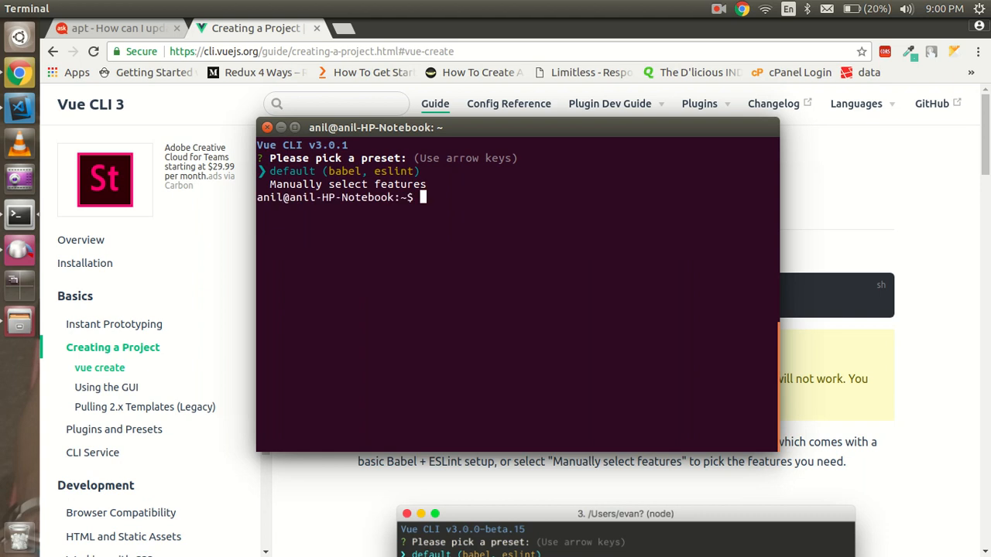
type("cd de")
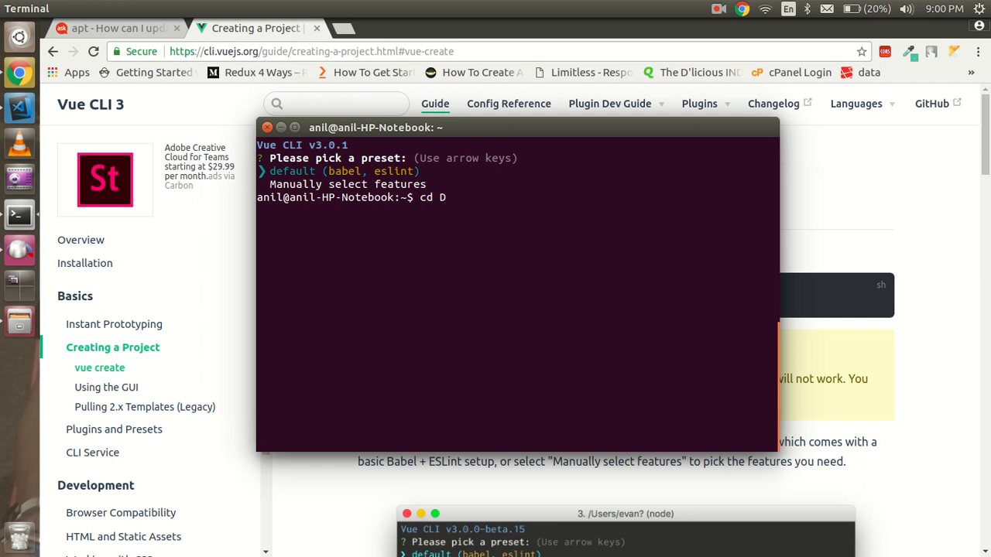
key("Return")
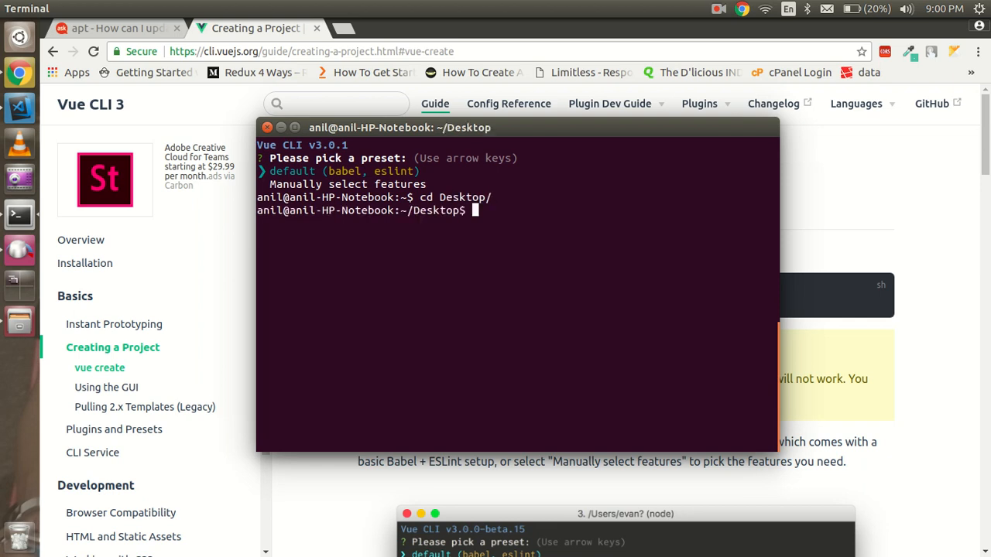
key("Return")
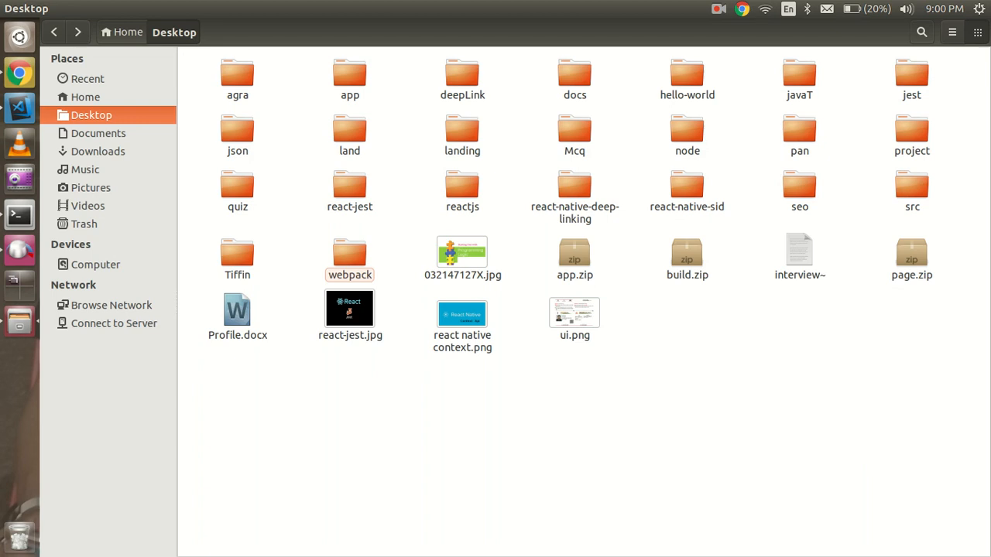
Step: Select the old hello-world folder on the Desktop for deletion
left_click(687, 74)
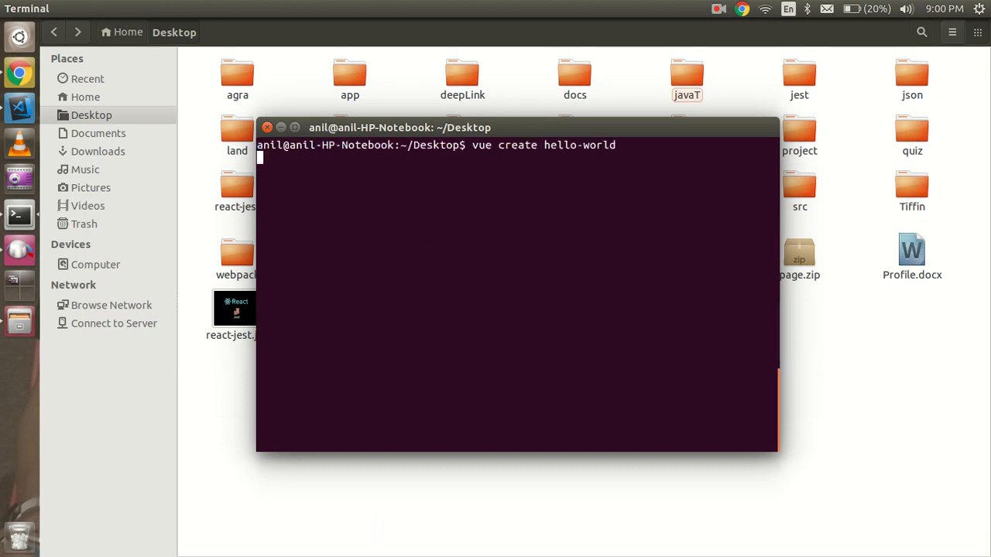
Step: Accept the default (babel, eslint) preset for the hello-world project
key("Return")
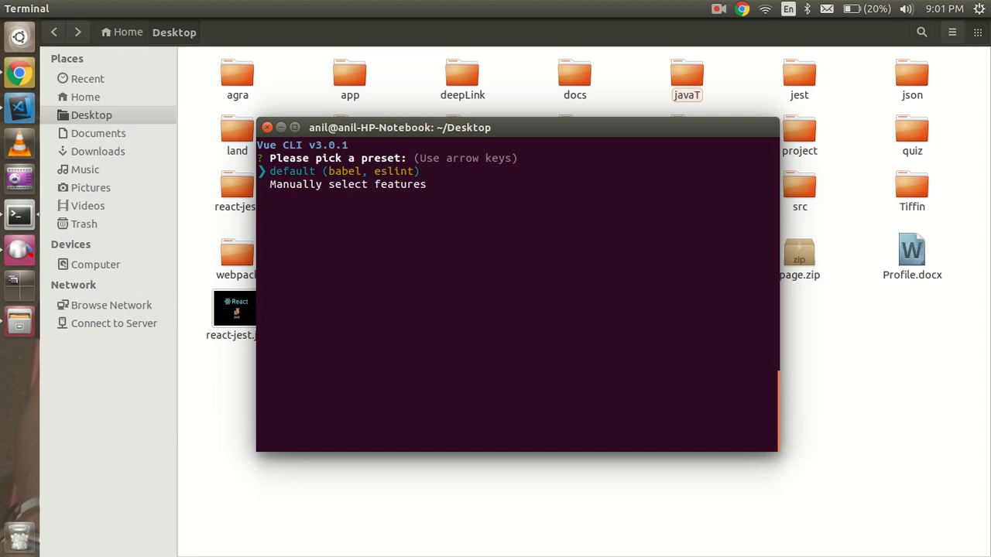
key("Return")
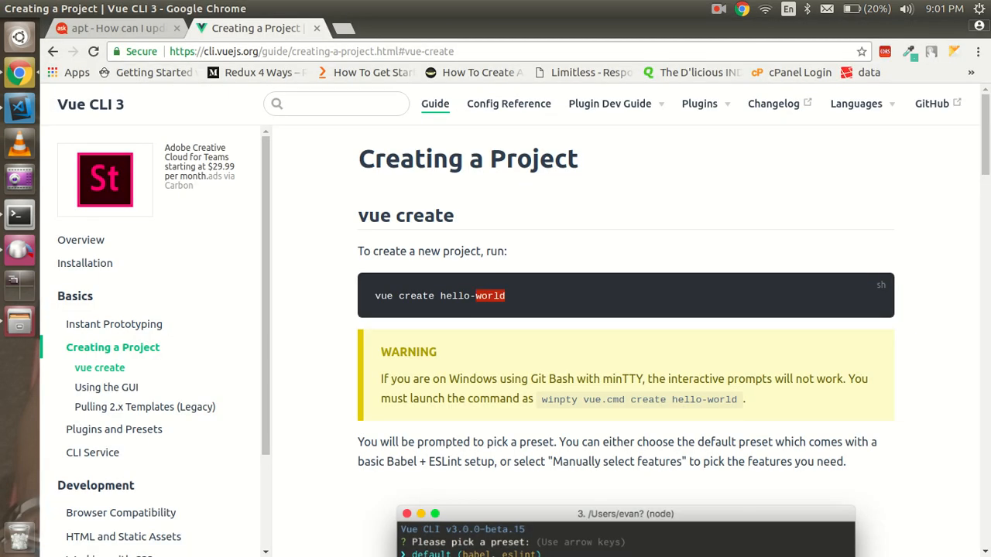
Step: Scroll the Creating a Project guide through its preset and vue ui sections
scroll("down", 3)
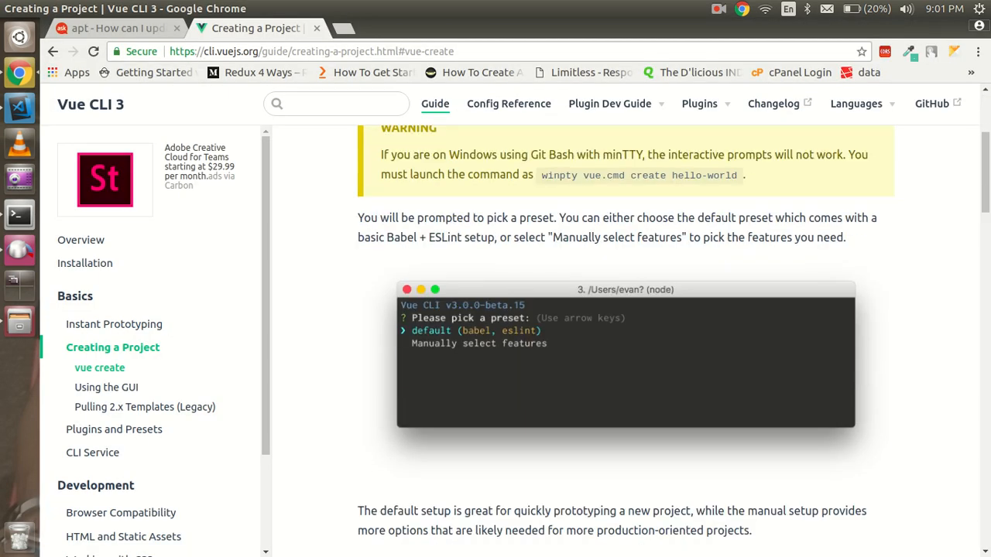
scroll("up", 3)
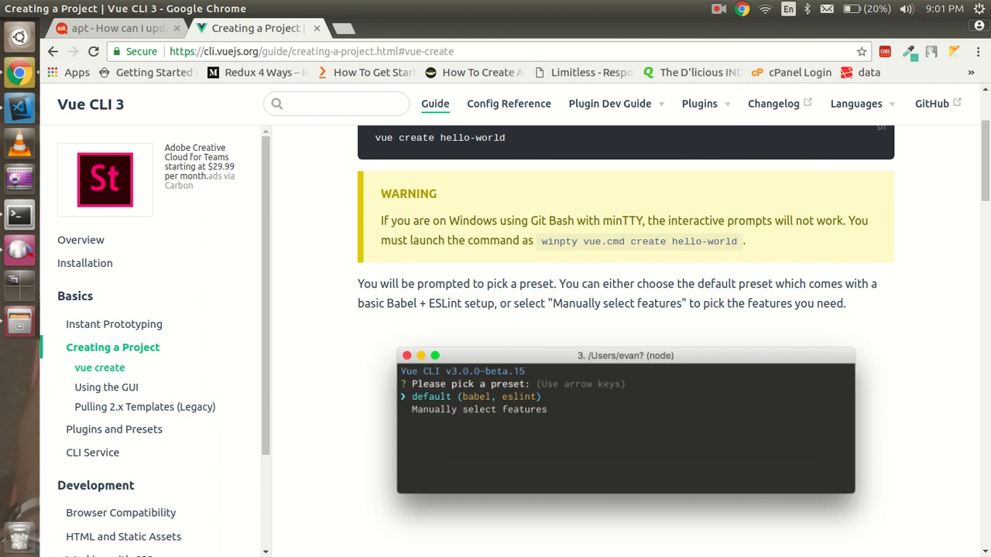
scroll("down", 3)
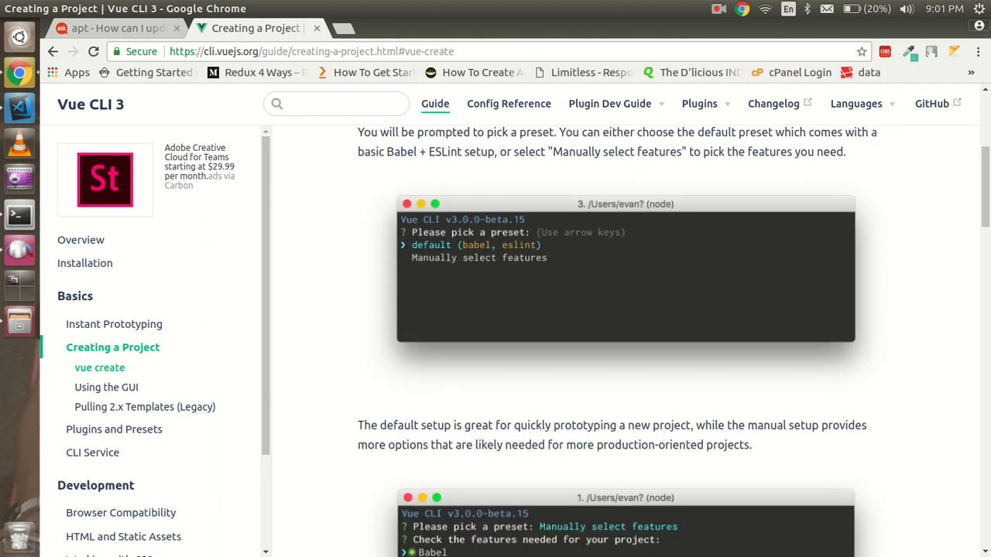
scroll("down", 3)
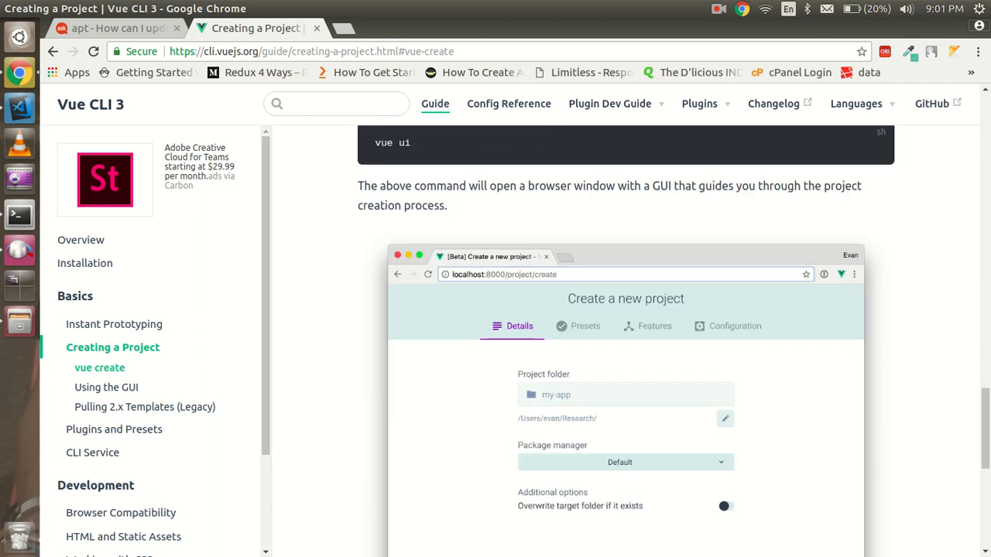
scroll("up", 3)
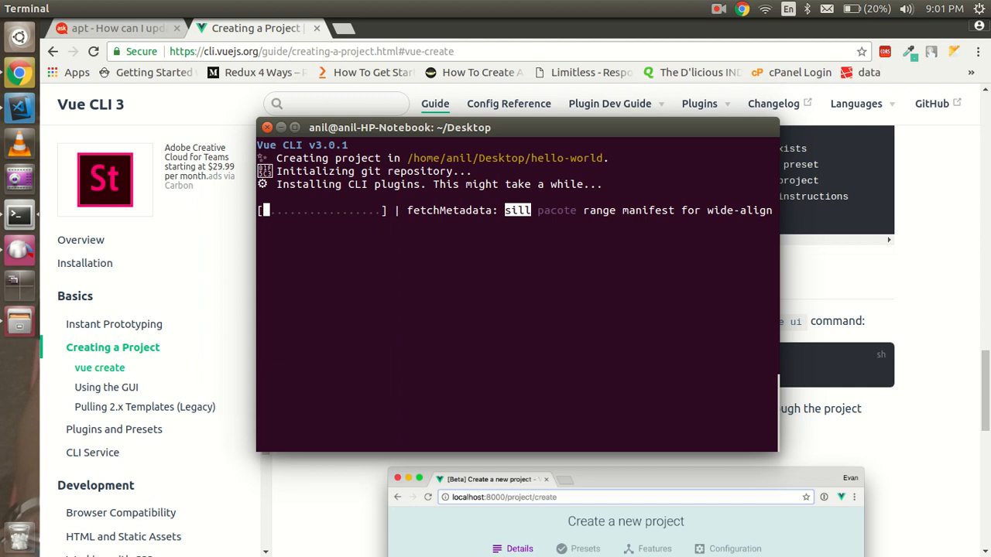
Step: Bring the Terminal forward to watch hello-world report successful creation
left_click(719, 9)
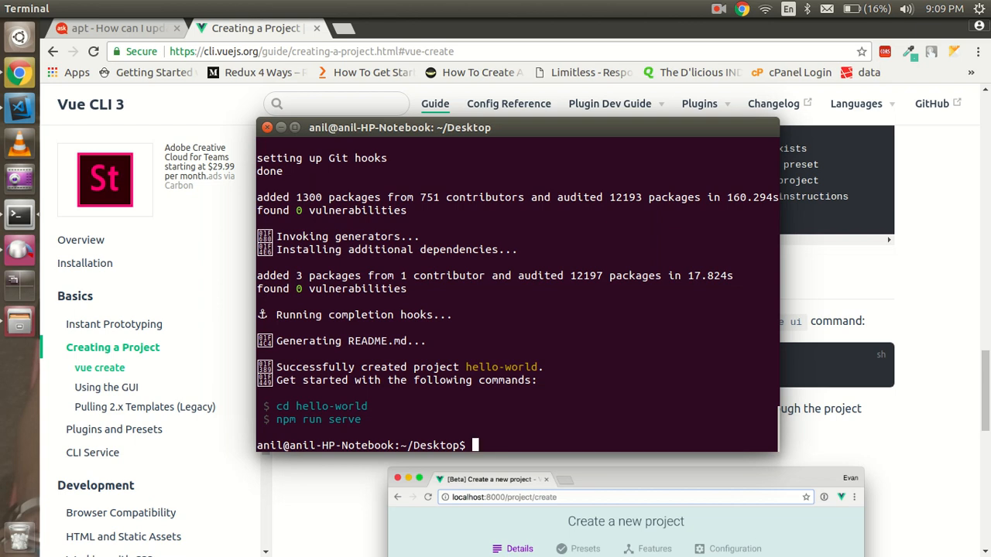
Step: Move into hello-world/ and start the dev server with npm run serve on localhost:8080
type("c")
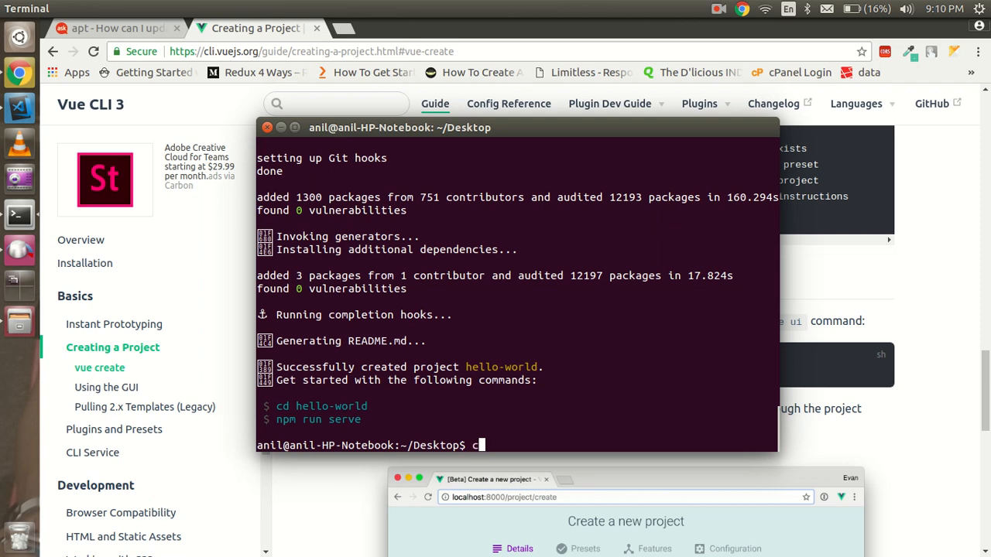
type("d hello-world/")
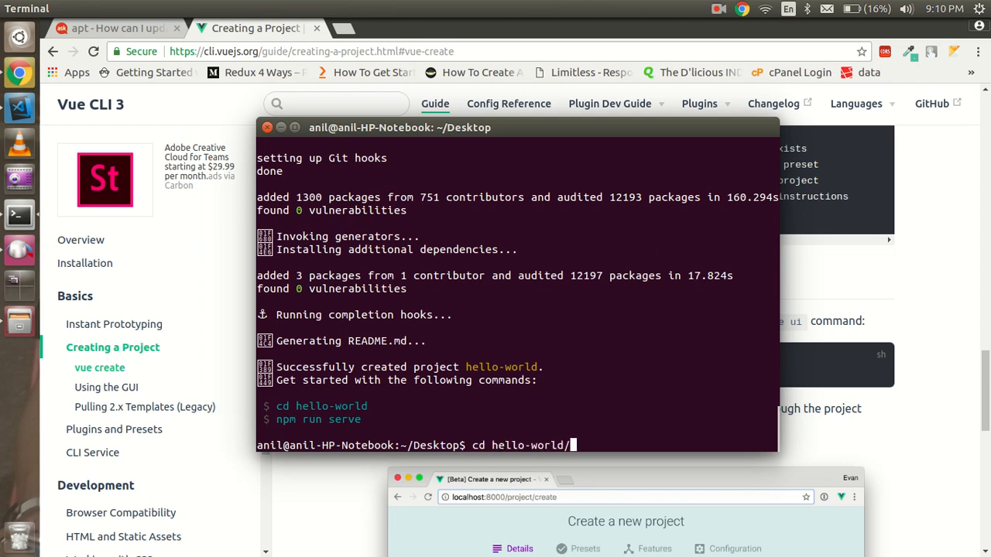
key("Return")
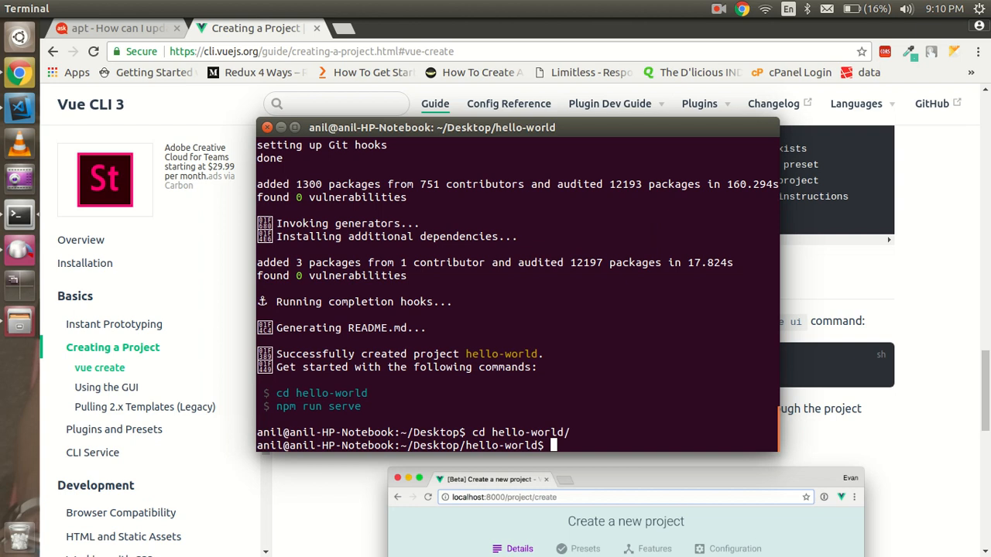
type("npm")
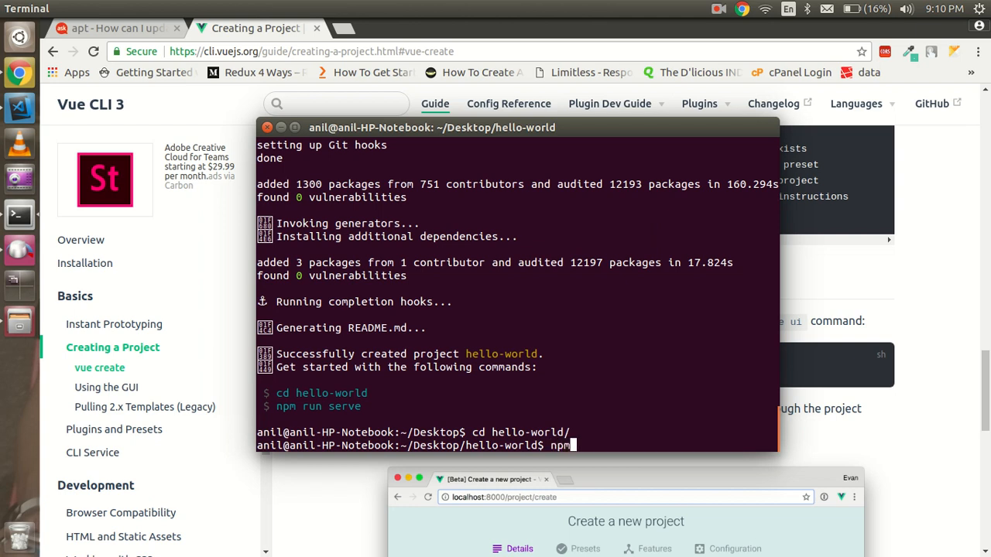
type("run s")
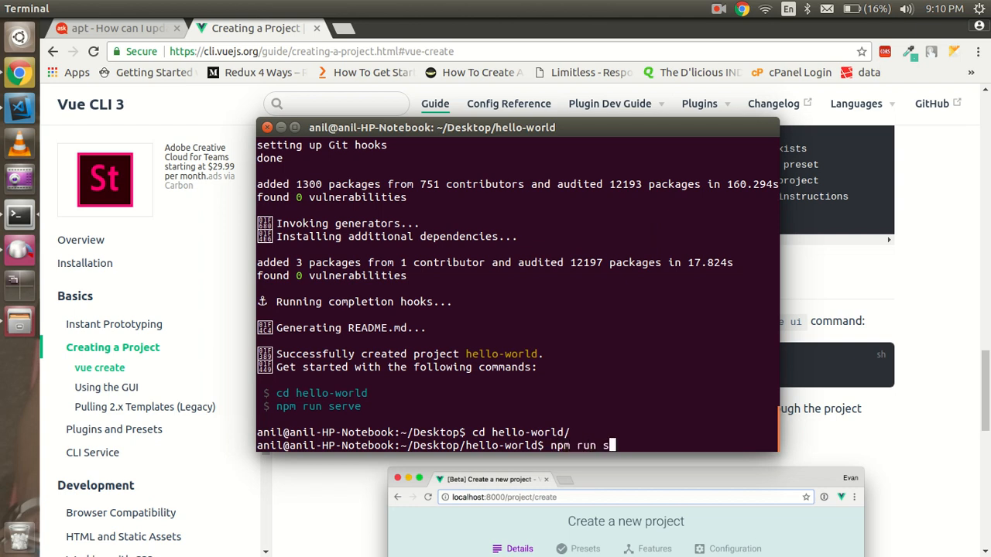
key("Return")
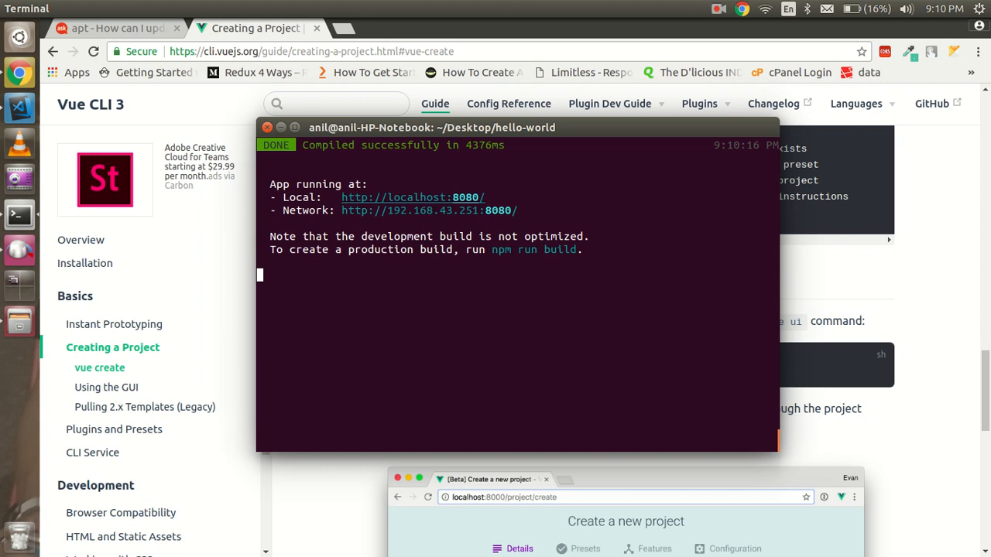
Step: Open the localhost:8080 link from Terminal to load the Vue.js welcome page in Chrome
right_click(418, 206)
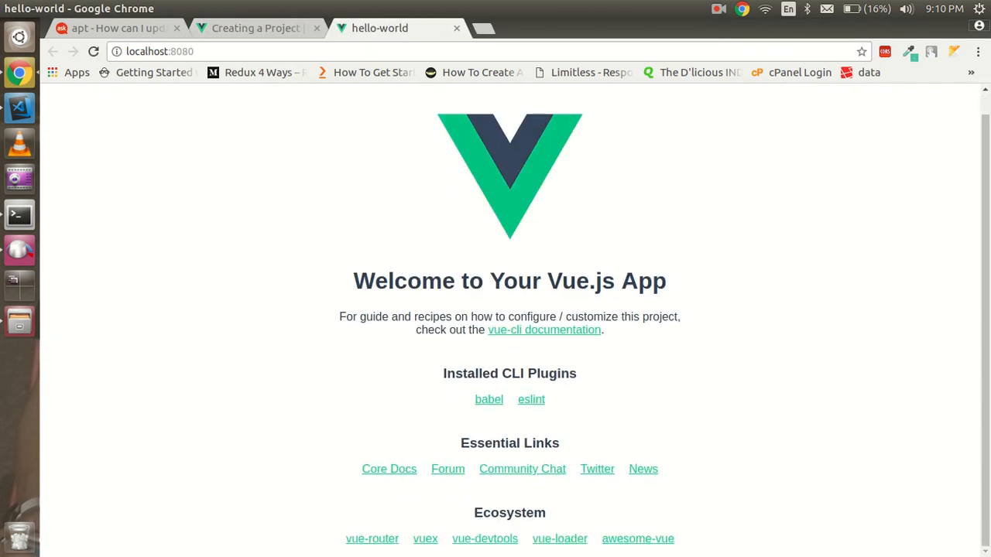
left_click_drag(353, 280, 590, 281)
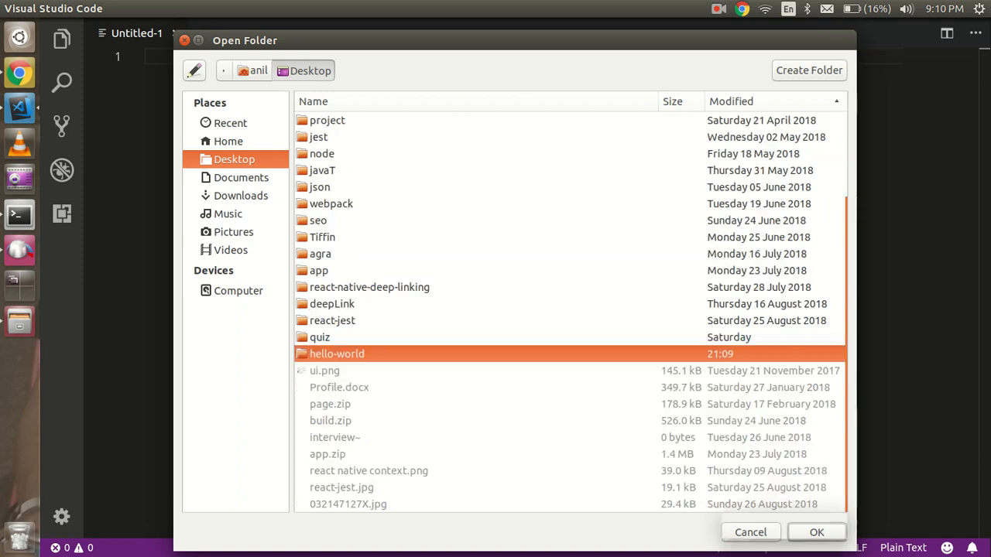
Step: Open hello-world as the VS Code project folder and expand its src folder in the Explorer
double_click(336, 354)
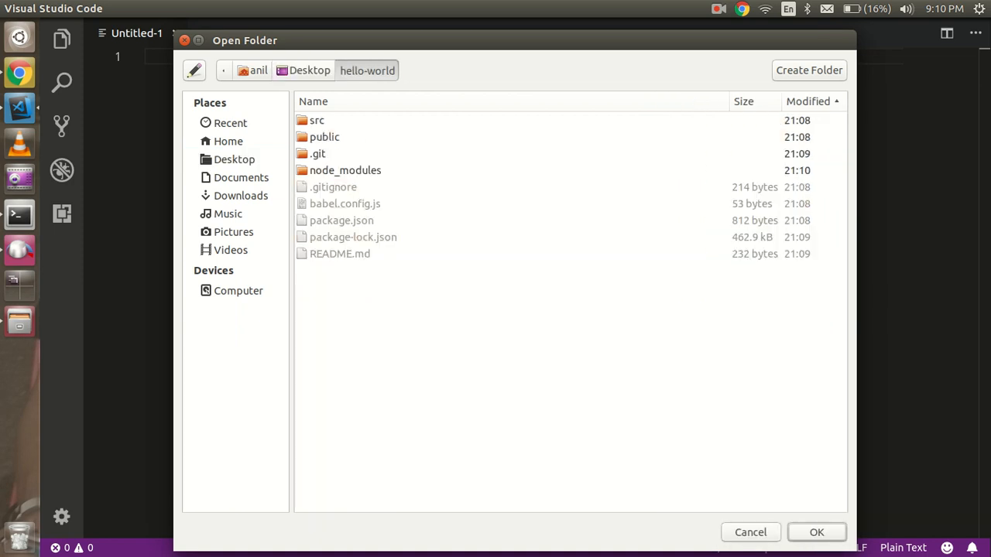
left_click(816, 533)
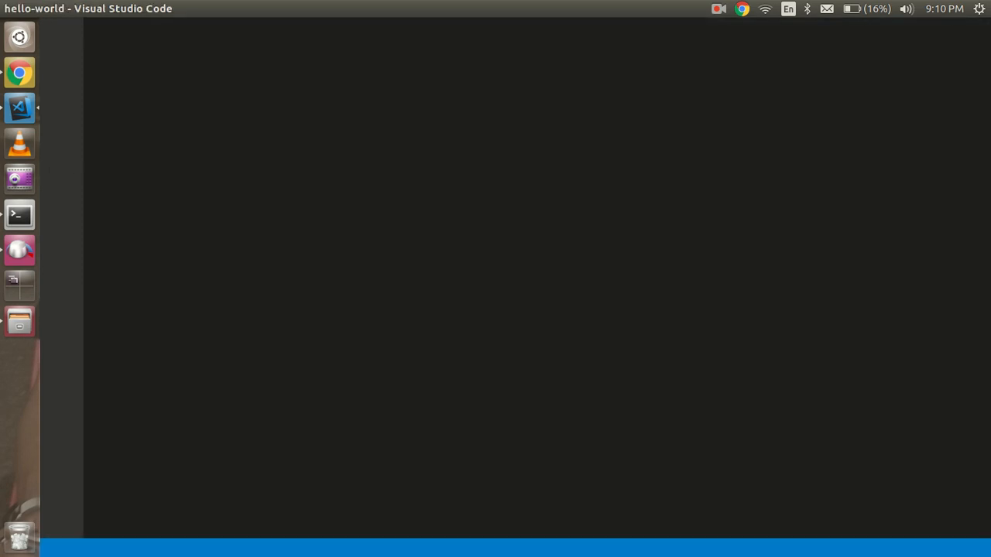
left_click(19, 108)
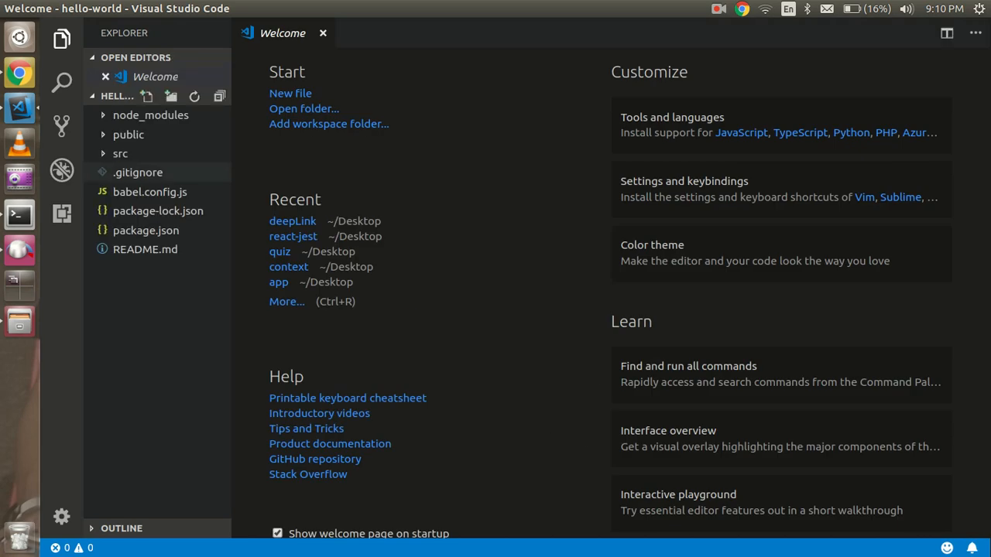
left_click(120, 154)
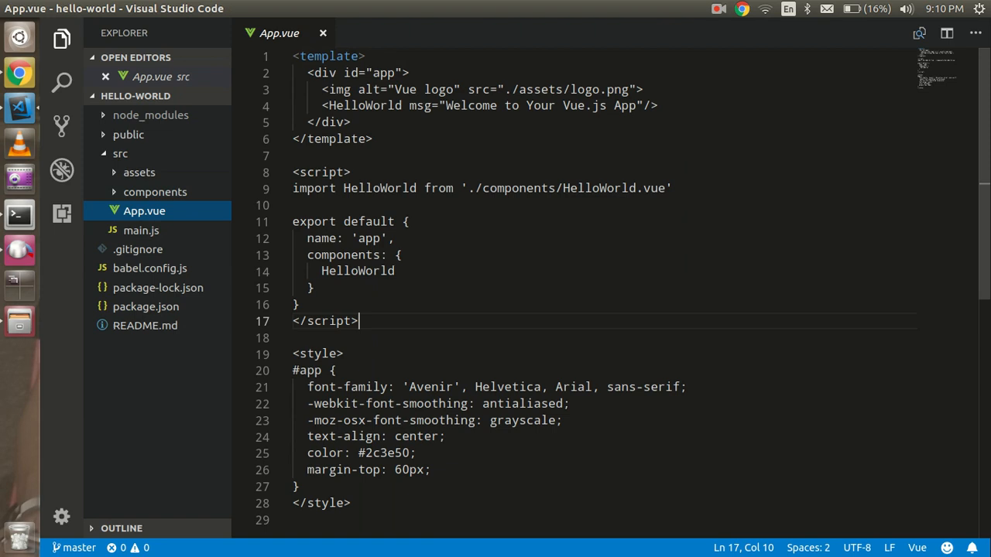
Step: Replace the HelloWorld msg on line 4 of App.vue with 'PLease subscribe us'
left_click(141, 230)
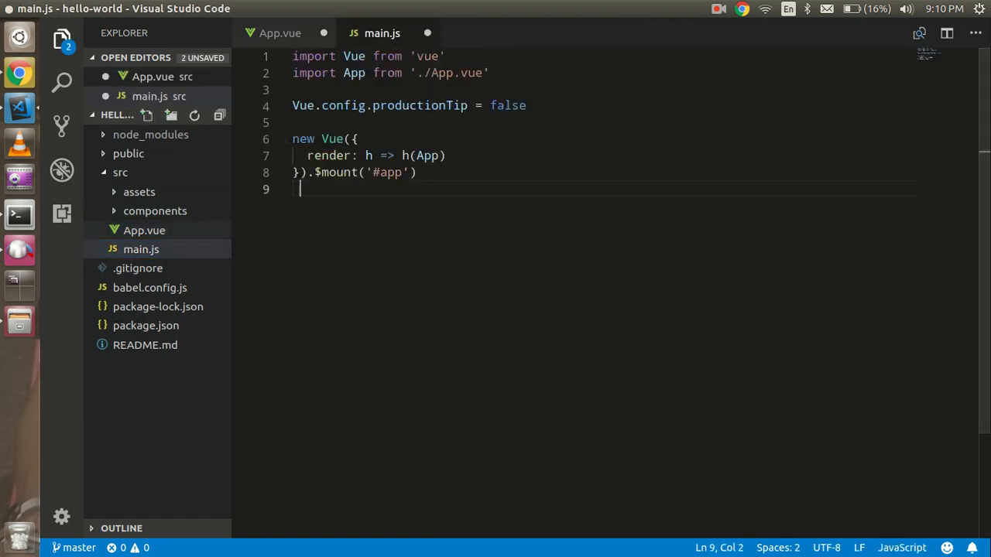
left_click(279, 33)
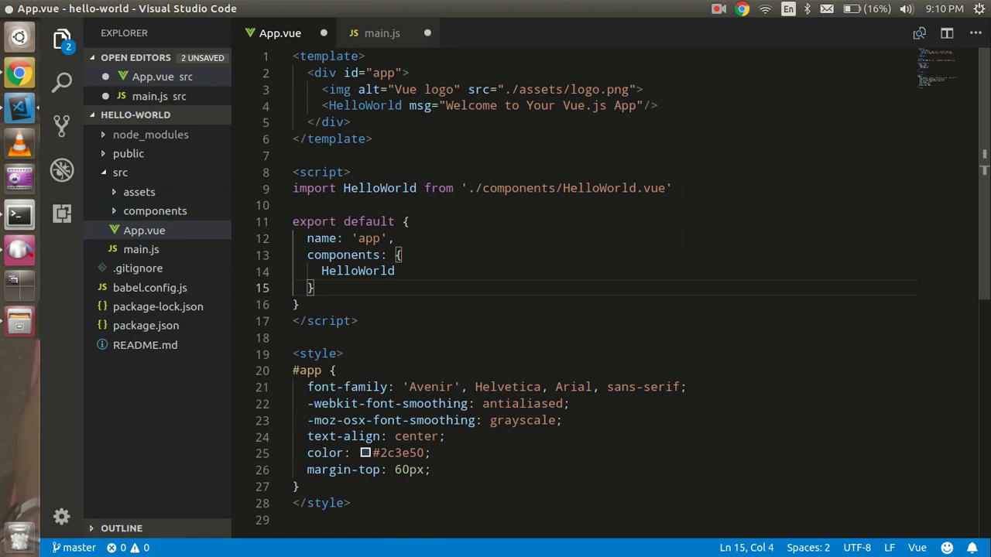
left_click(607, 105)
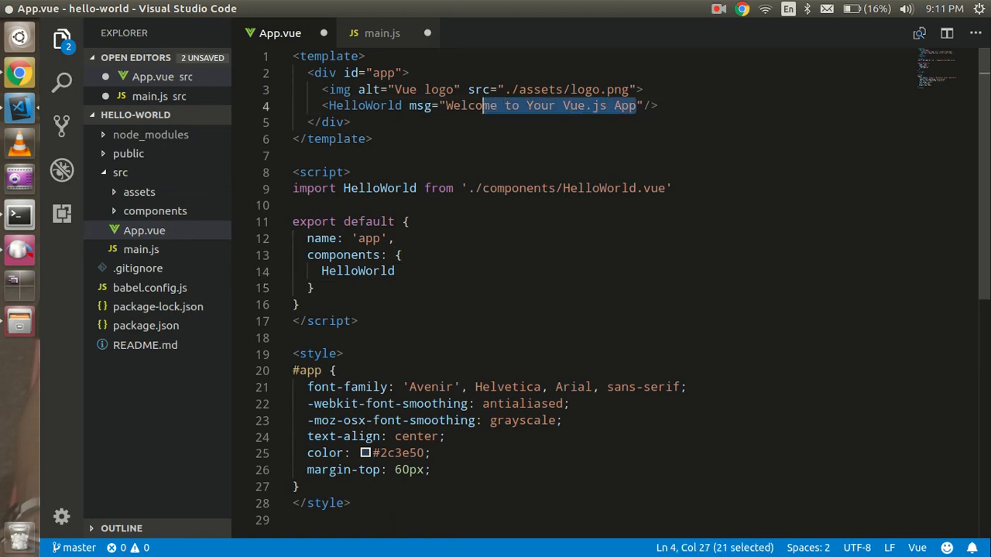
type("PLeas")
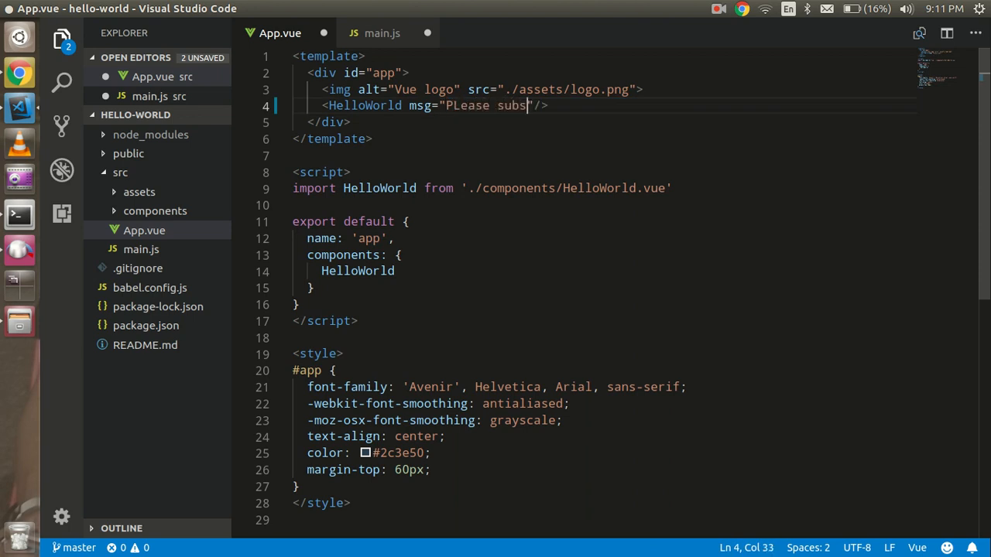
type("cribe")
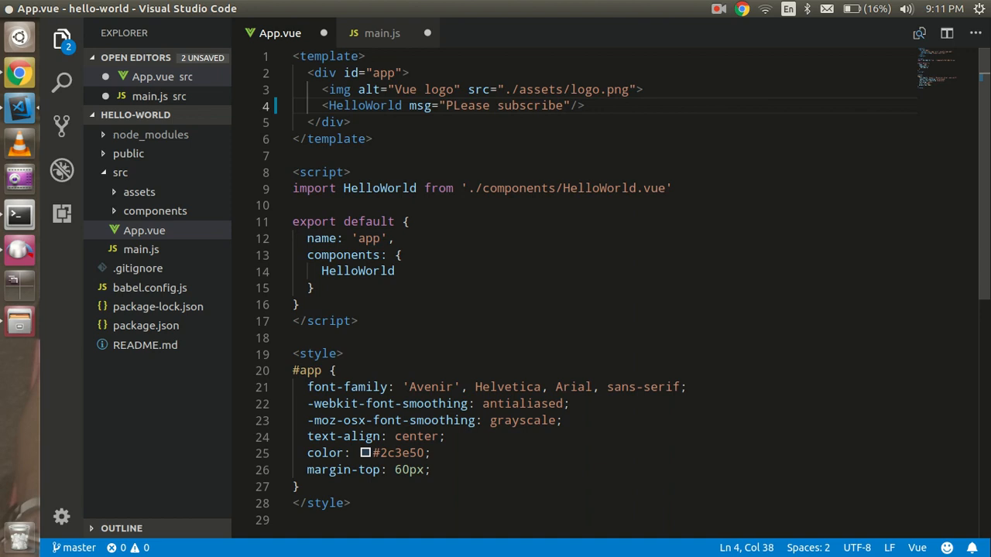
type("us")
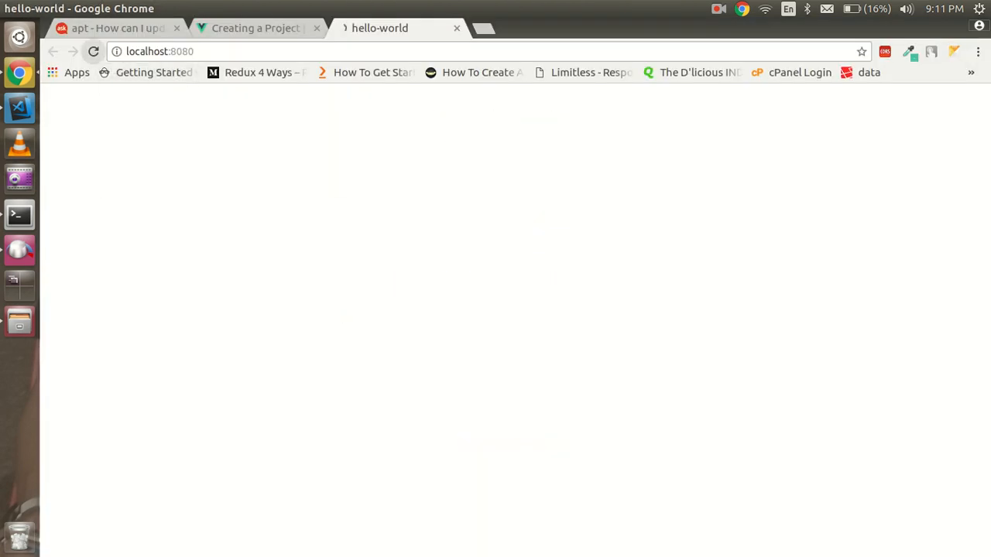
Step: Reload localhost:8080 to show 'PLease subscribe us', then return to the Ask Ubuntu Node.js tab
left_click(93, 51)
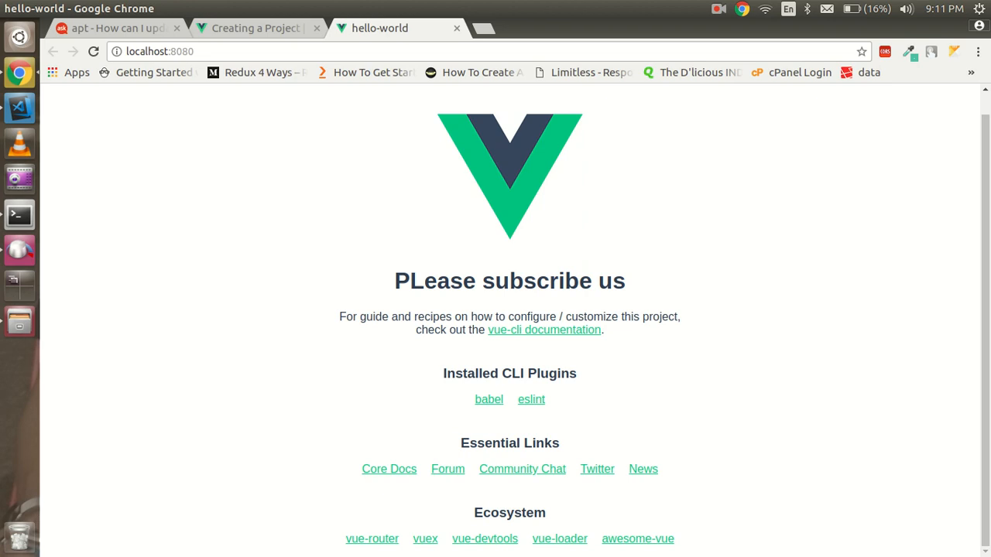
left_click(116, 28)
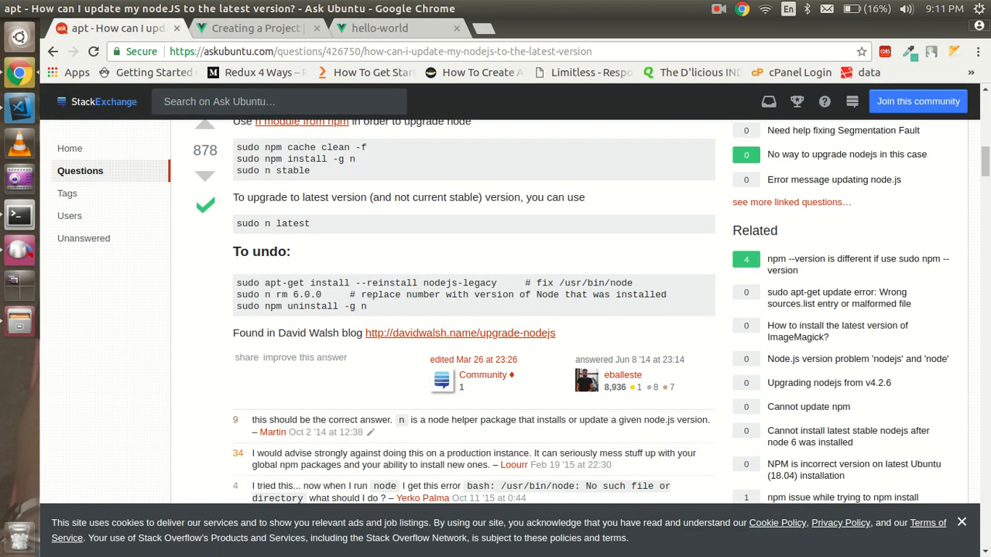
left_click(719, 8)
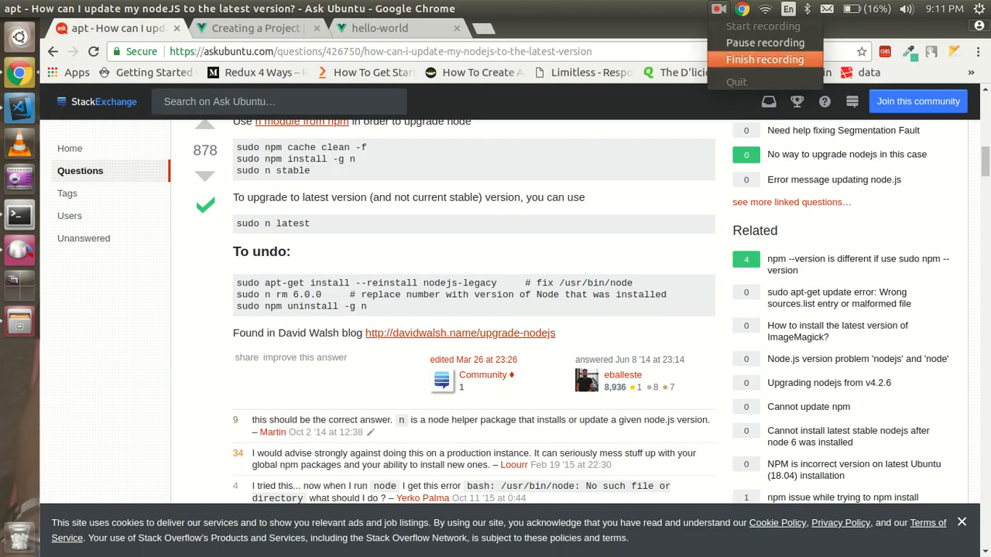